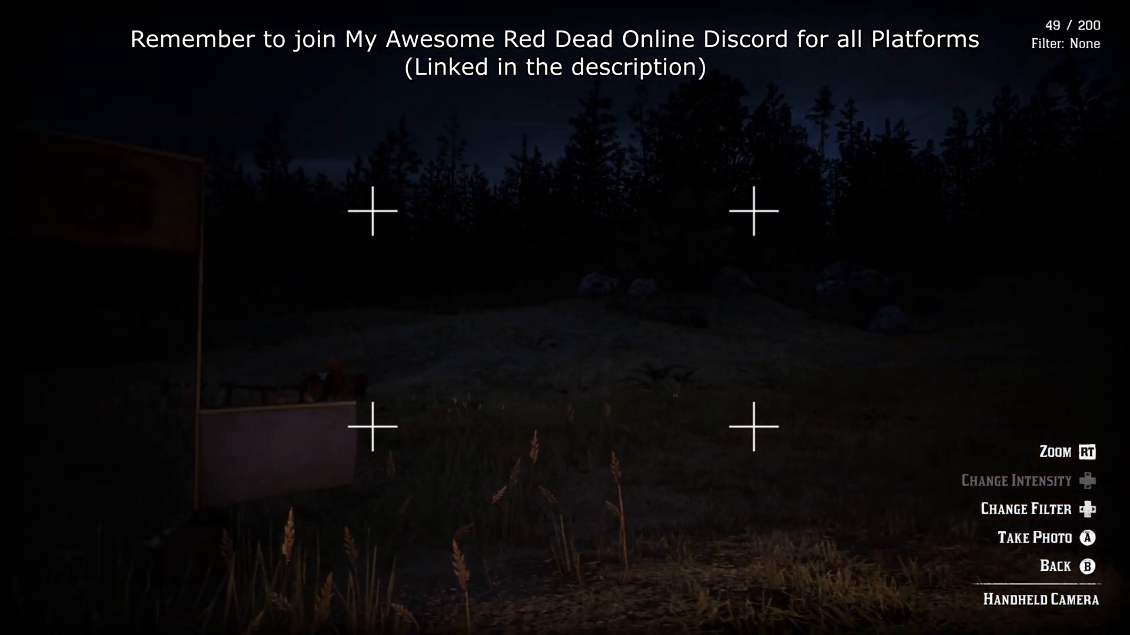
Leave the handheld camera and open the View Photos gallery of 49 saved pictures
key(b)
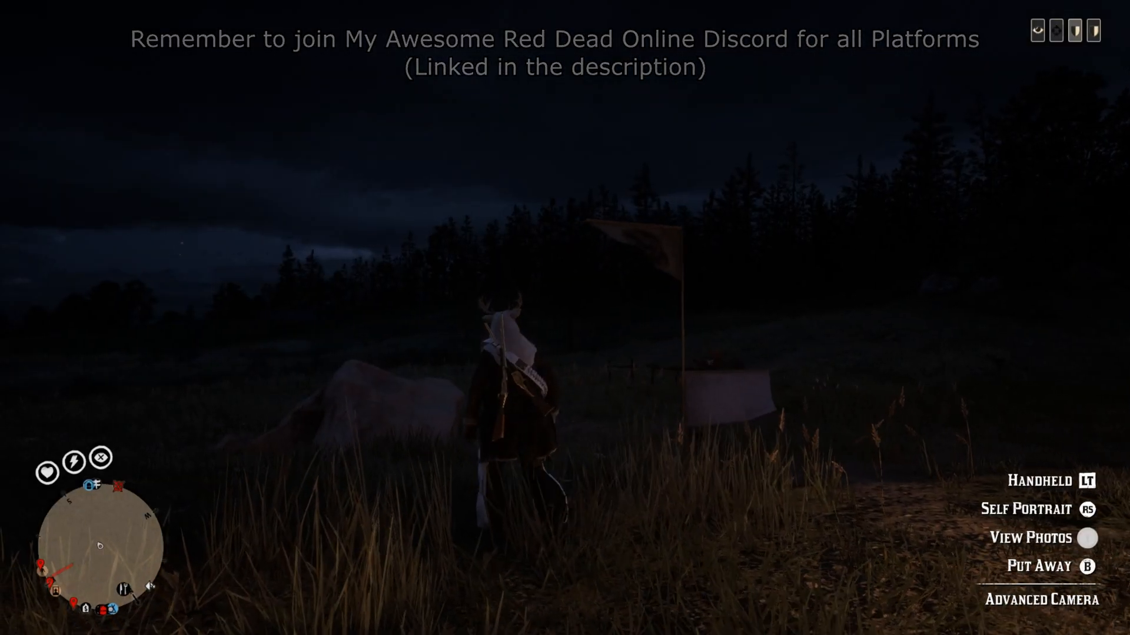
click(1088, 537)
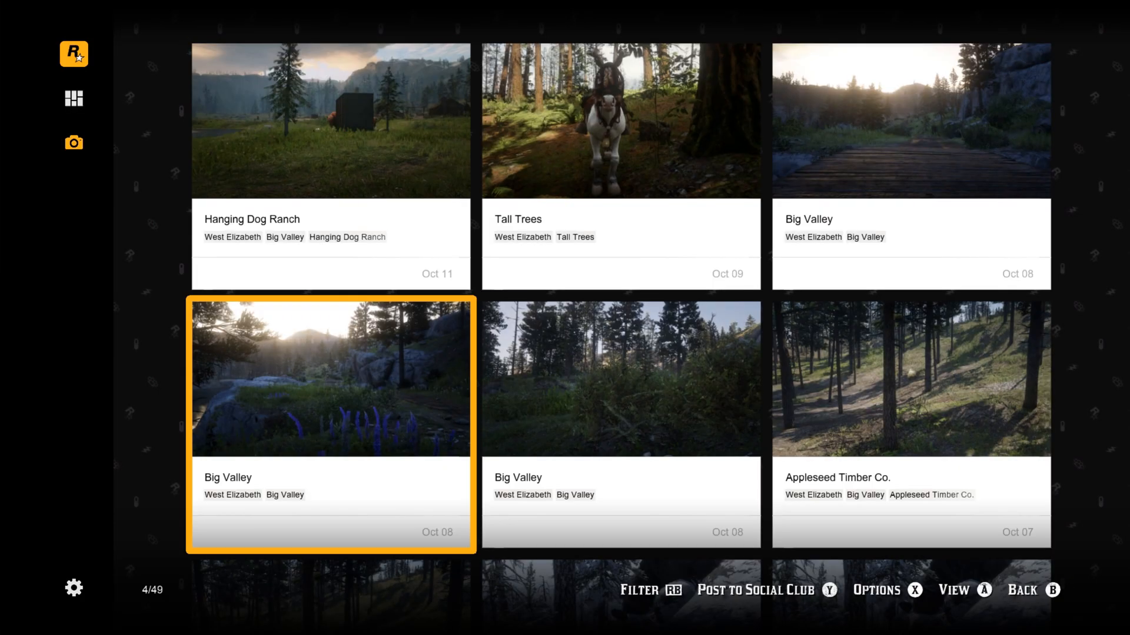
click(765, 590)
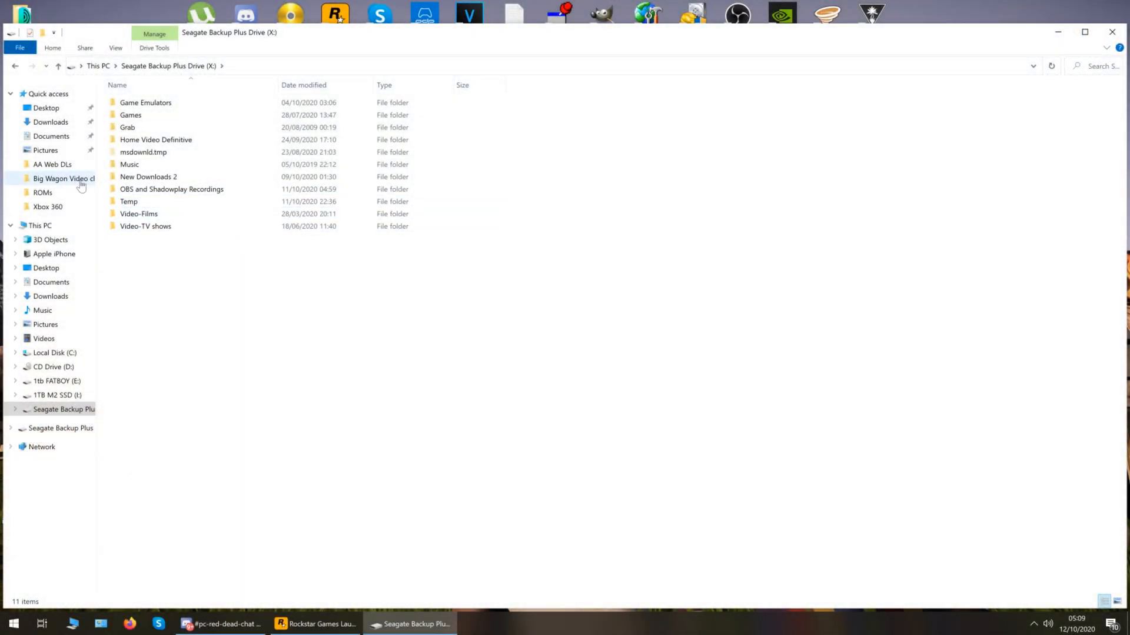
mouse_move(45, 150)
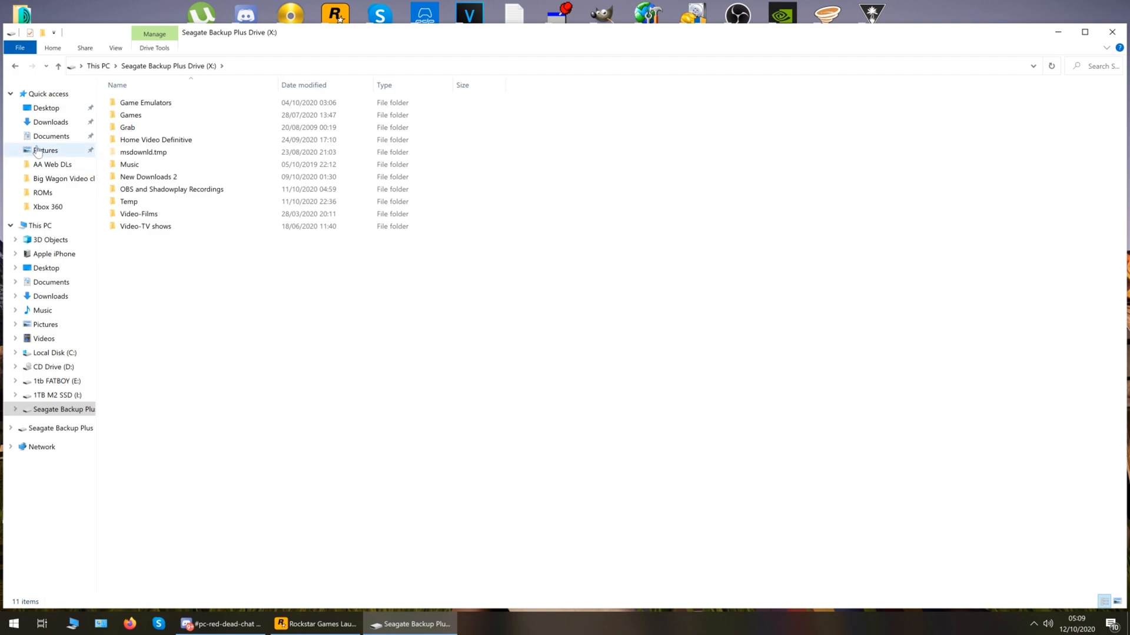
Go from Documents into Rockstar Games > Red Dead Redemption 2
click(52, 135)
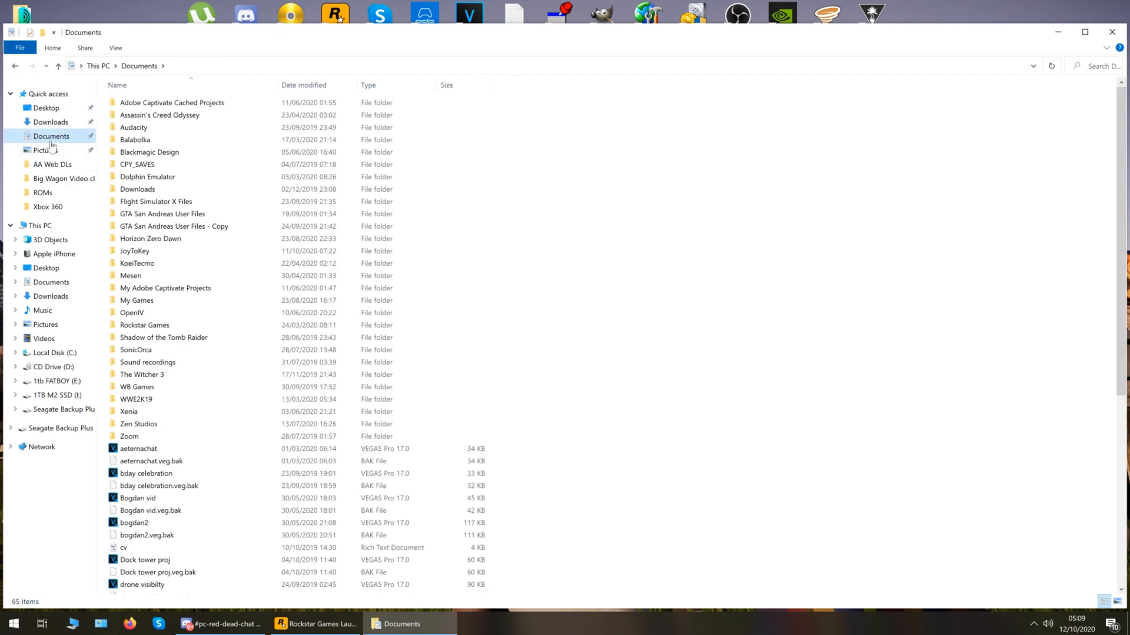
click(144, 325)
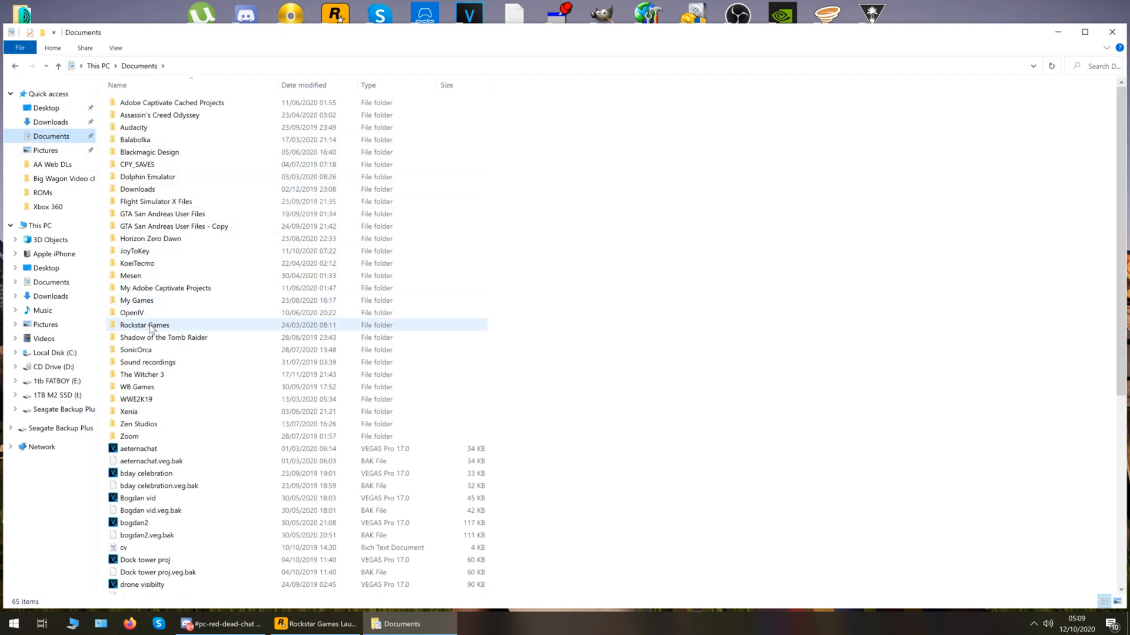
double_click(144, 324)
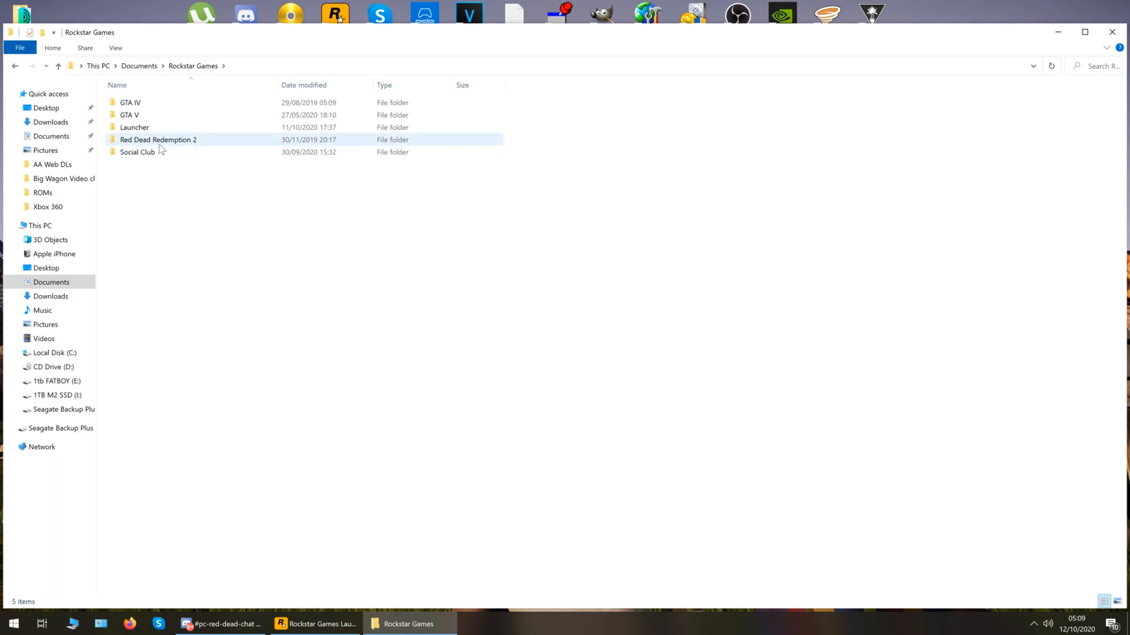
double_click(158, 139)
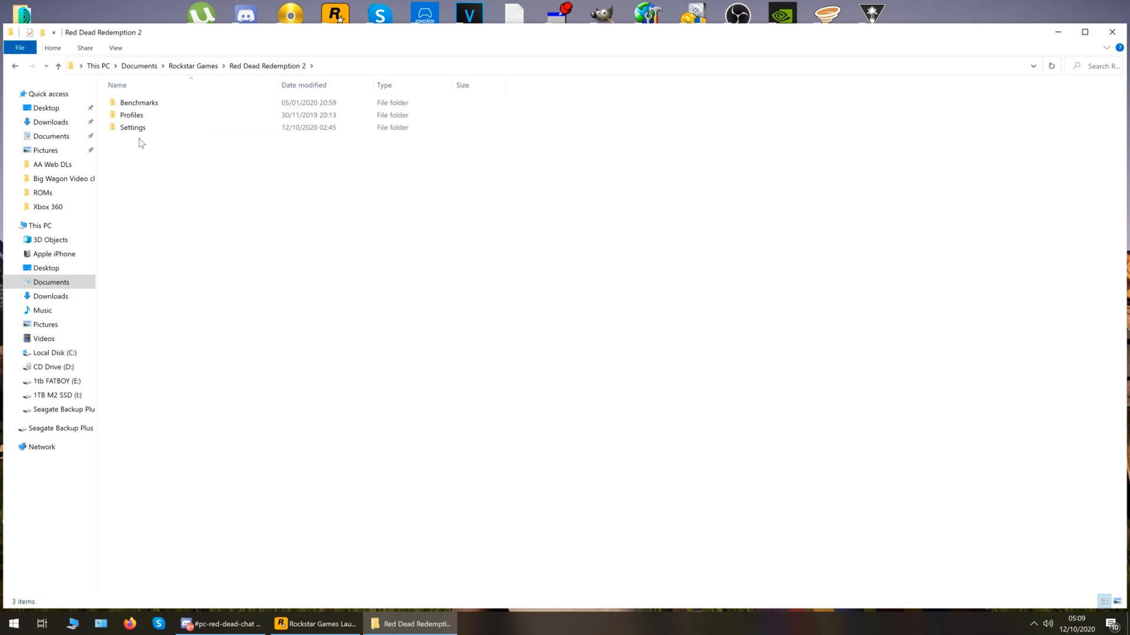
Open Profiles, the player's profile folder, then the 'Pictures 1 to 200' folder
double_click(131, 115)
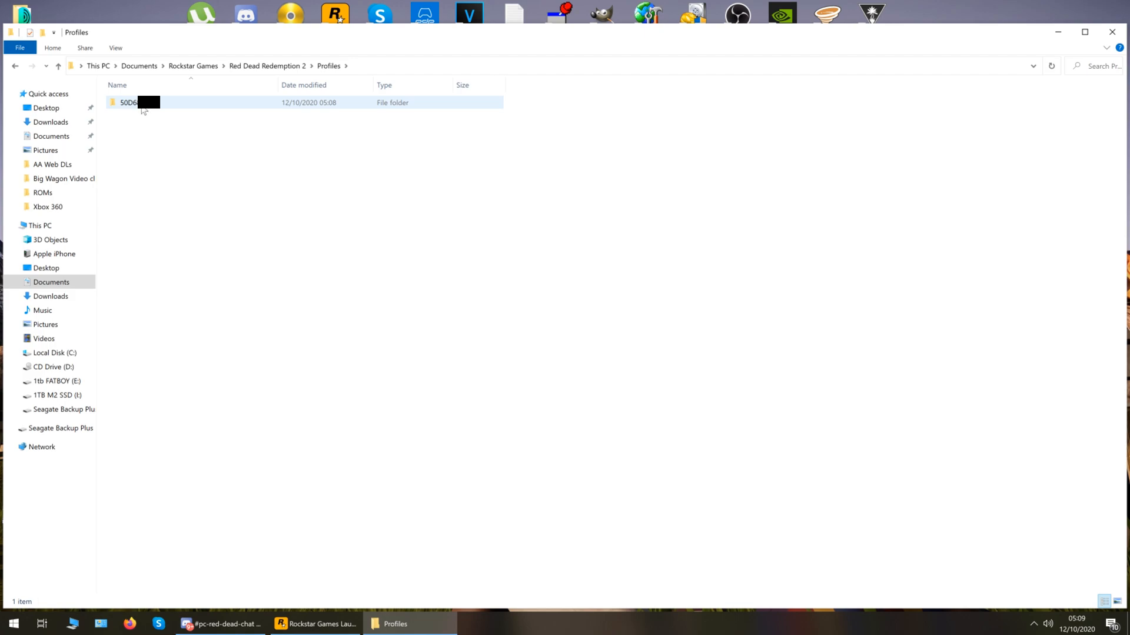
double_click(137, 102)
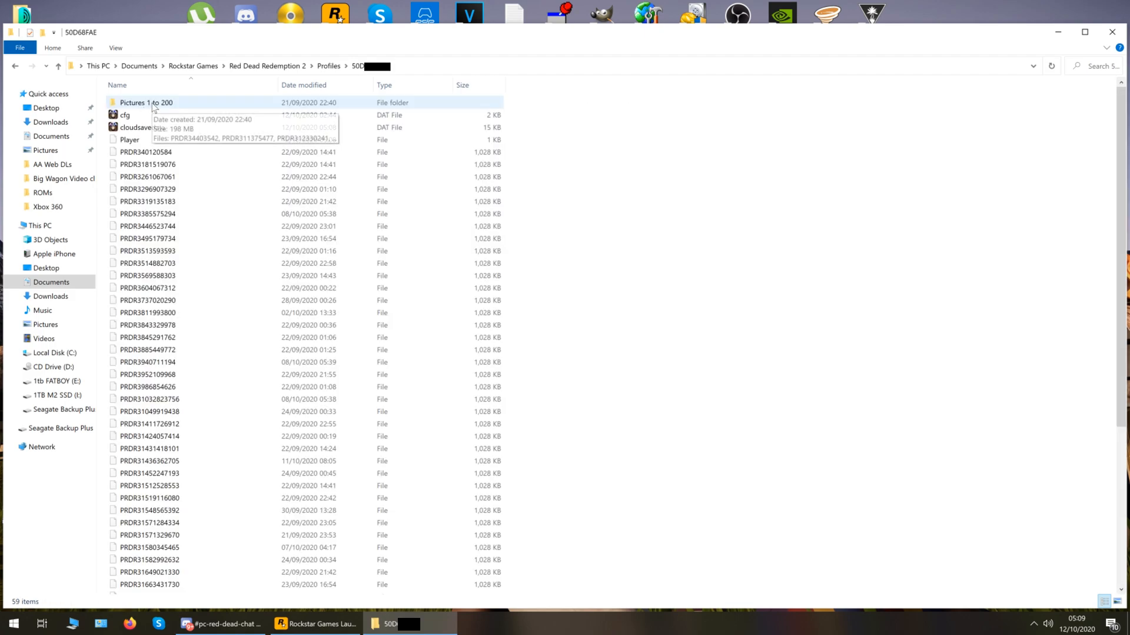
click(147, 103)
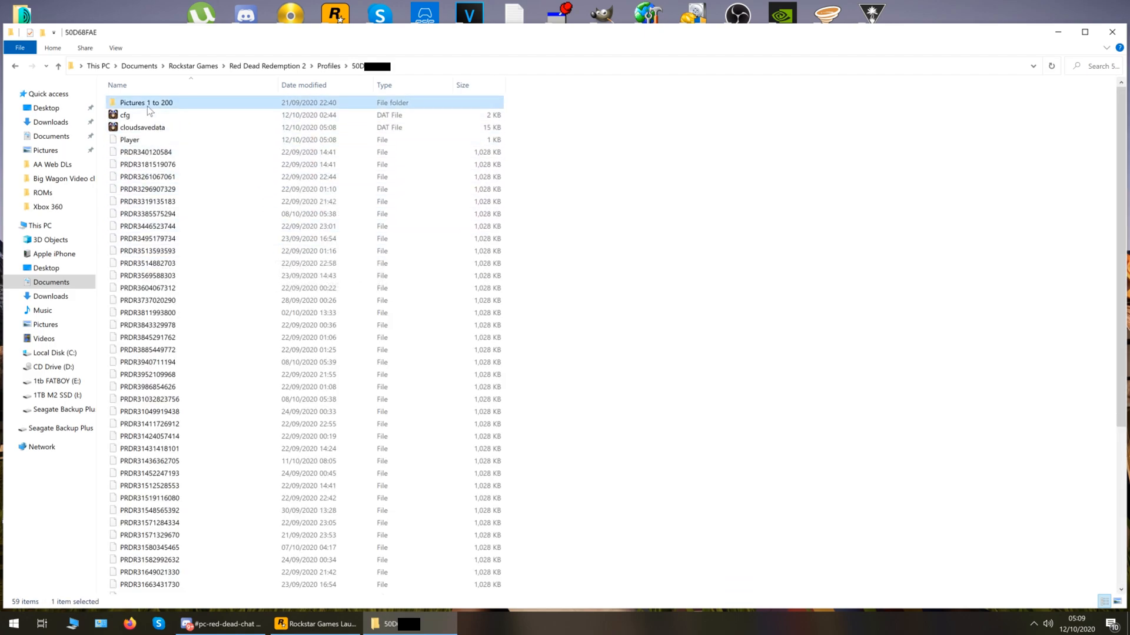
double_click(147, 102)
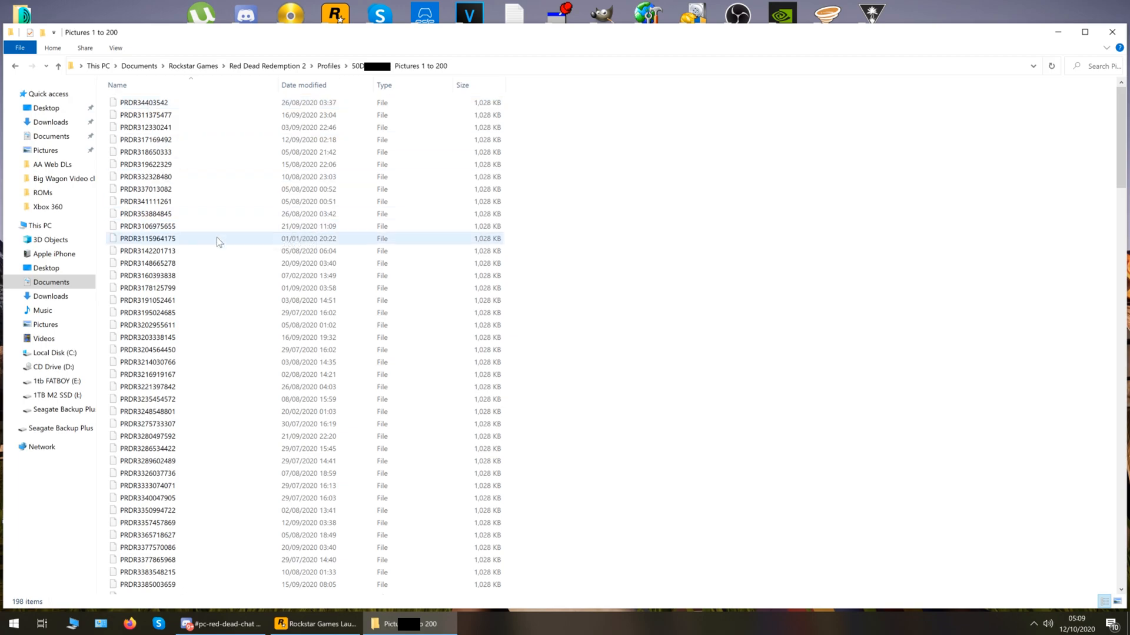
Back in the profile folder, create 'Picture Set 2', move the PRDR files in, and open it
click(58, 66)
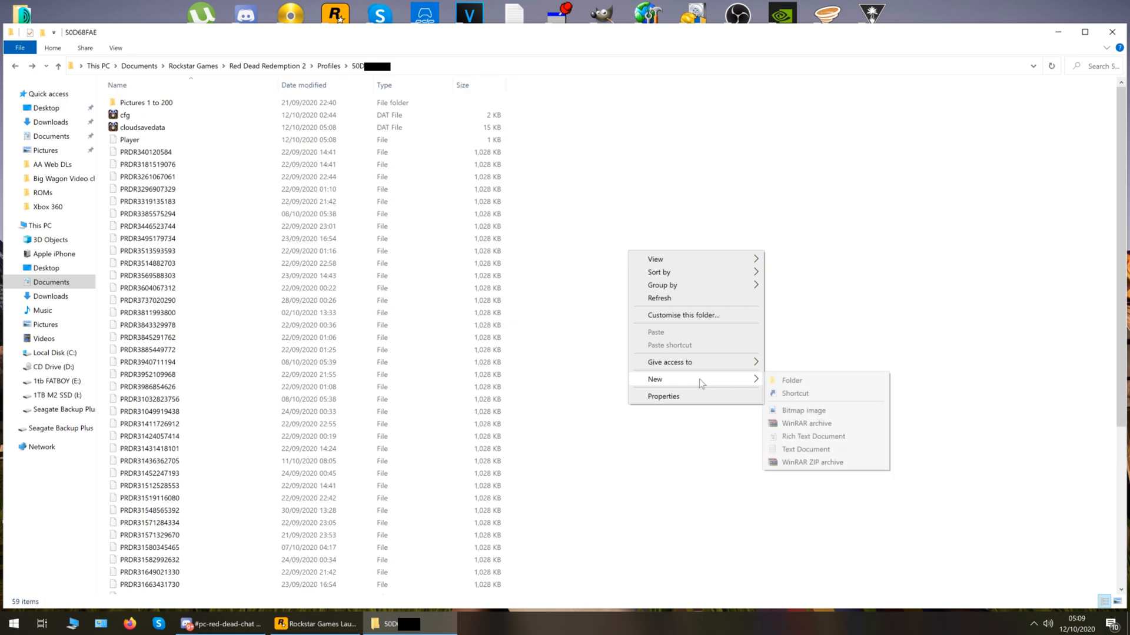
click(790, 379)
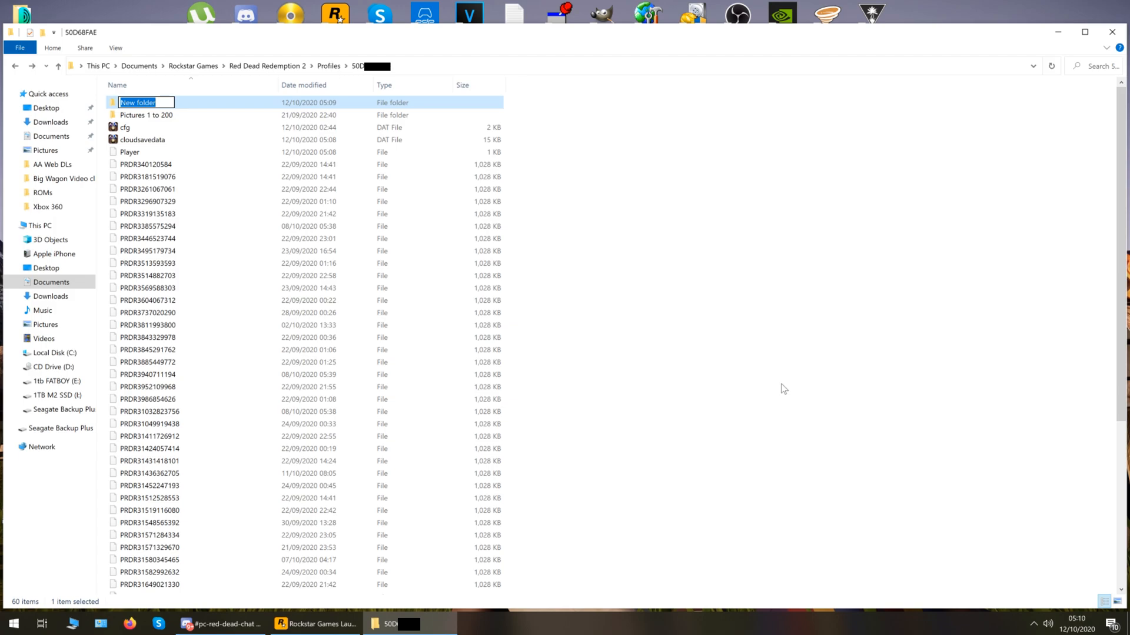
text(Picture Set 2)
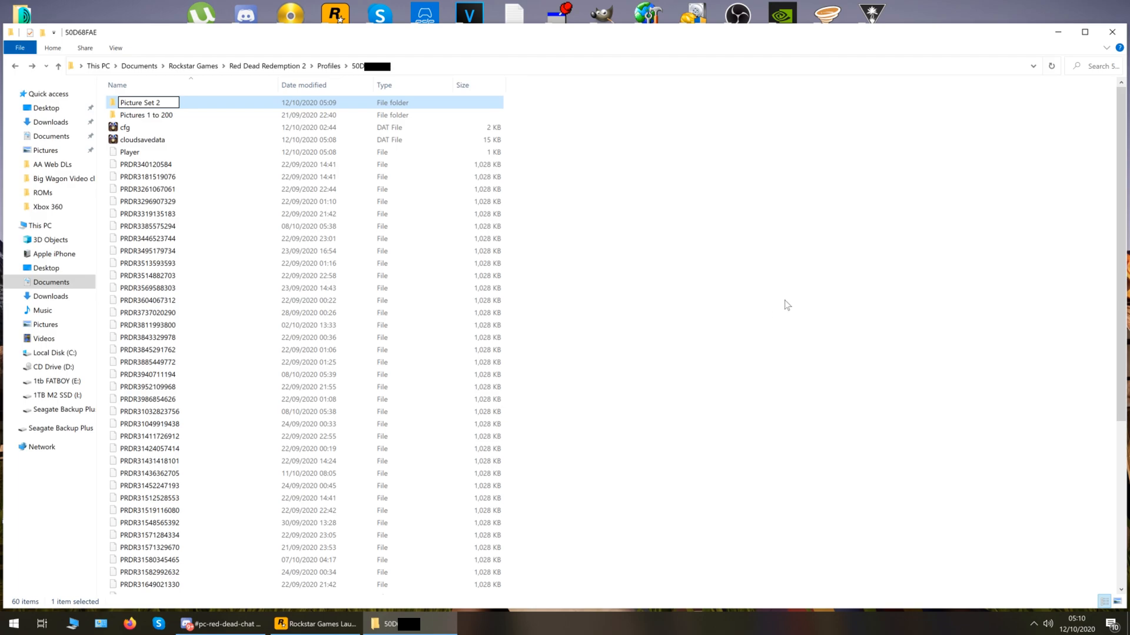
click(519, 169)
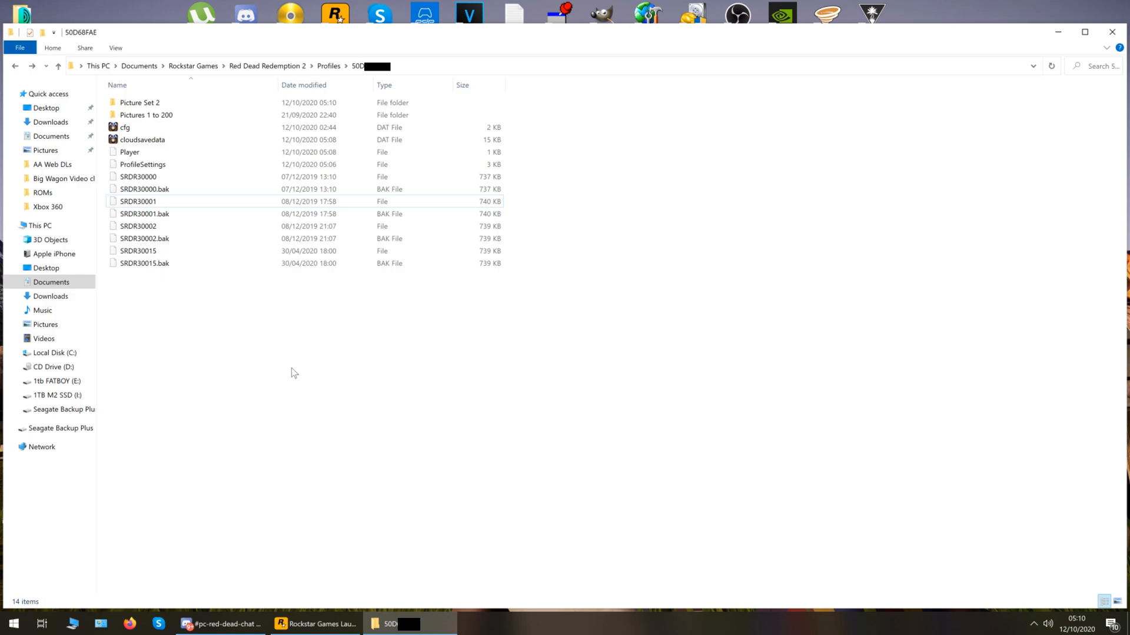
mouse_move(764, 224)
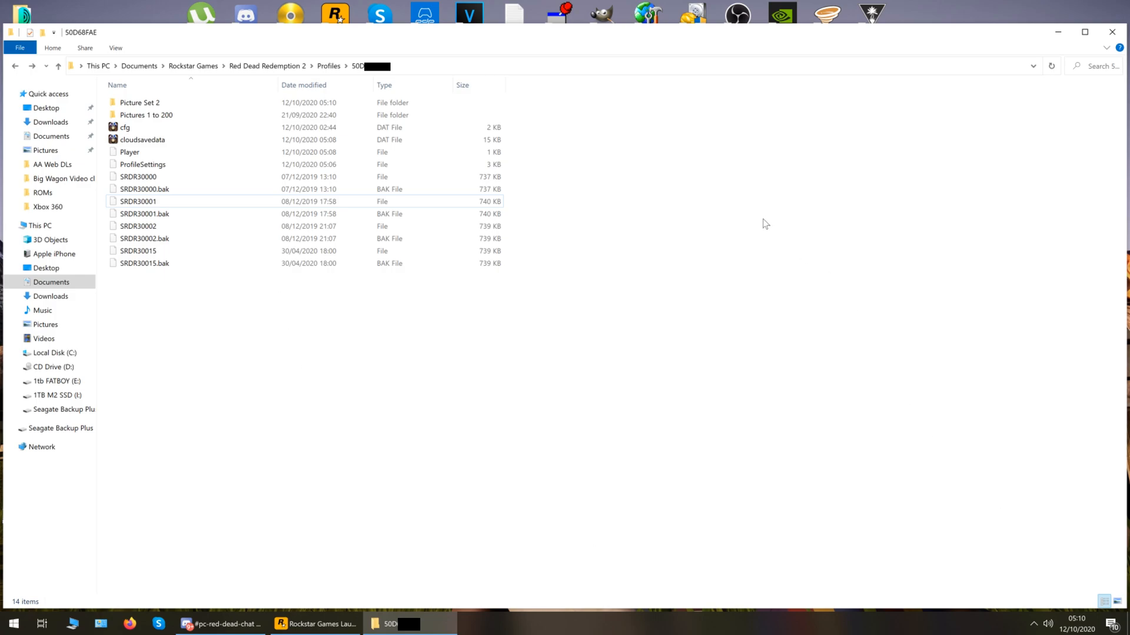
double_click(139, 102)
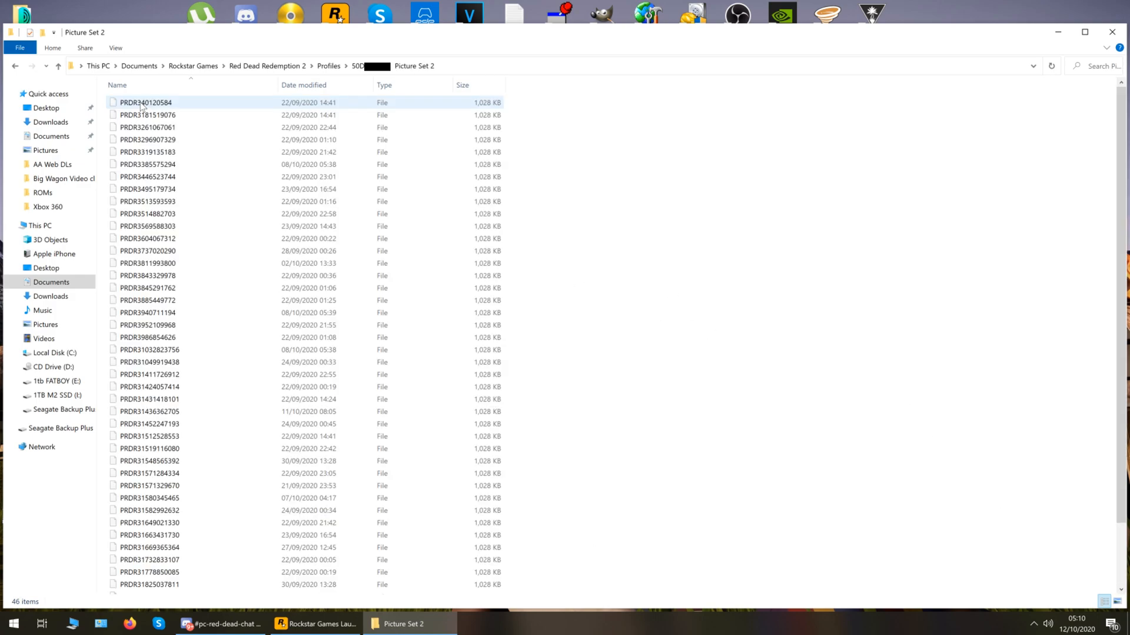
mouse_move(259, 225)
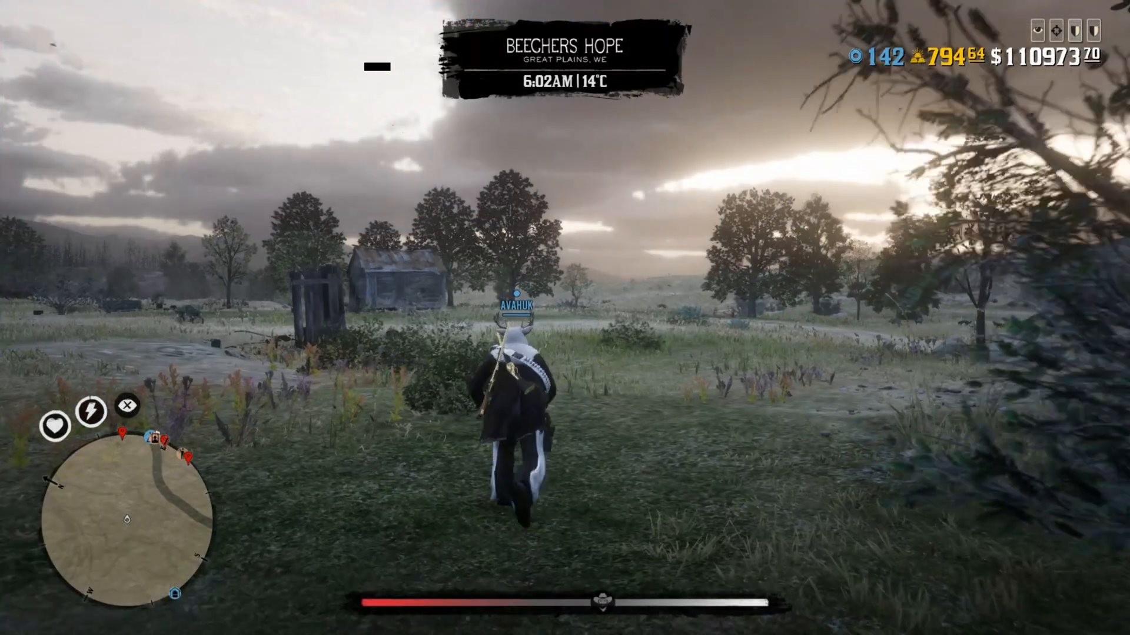
Equip the Advanced Camera from the Kit section of the item wheel
key(lb)
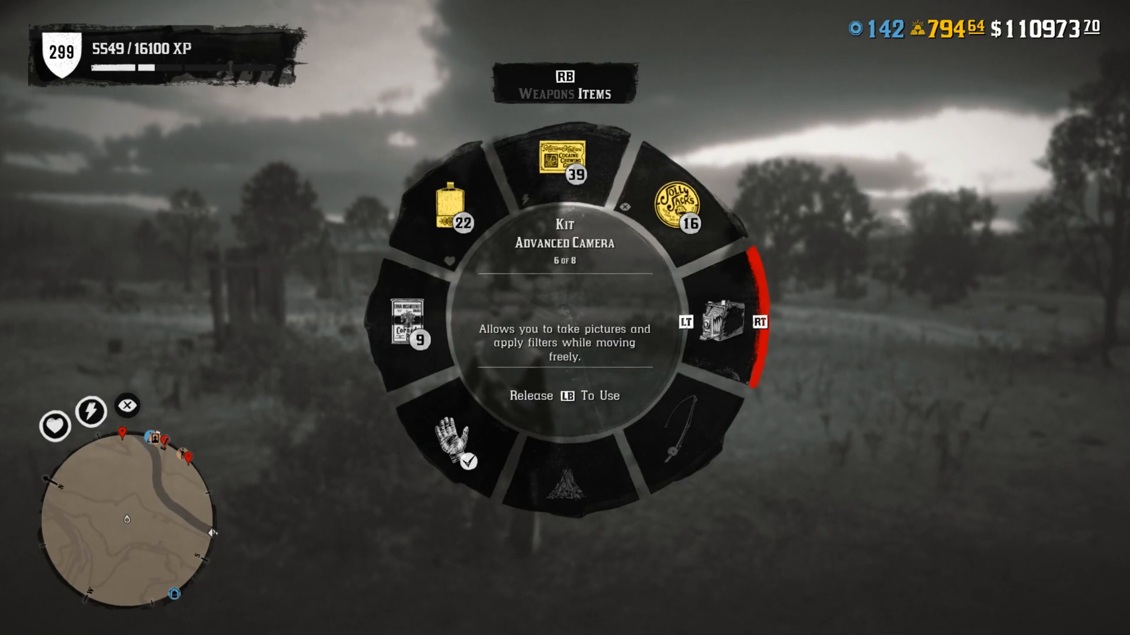
key(LB)
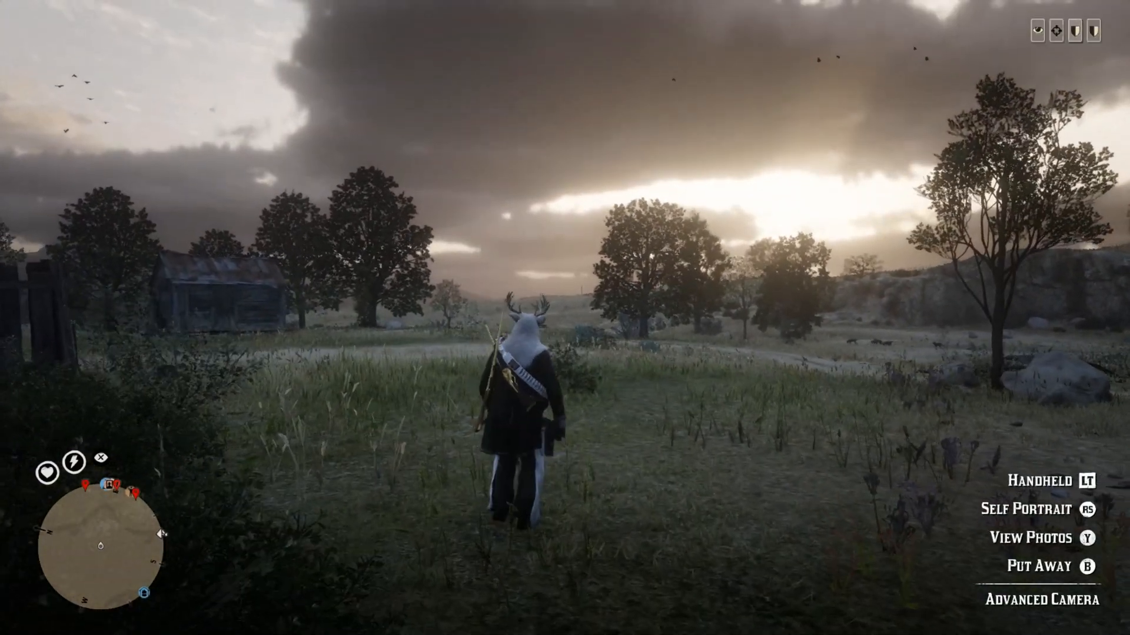
key(LT)
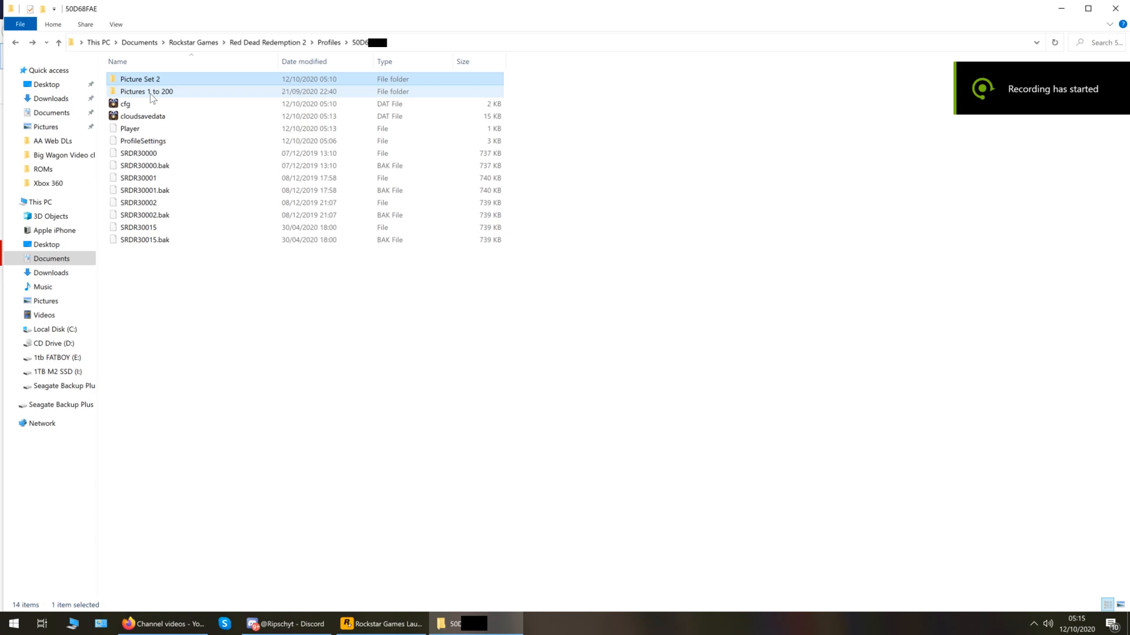
Open 'Pictures 1 to 200' and select the older PRDR files to restore
double_click(146, 92)
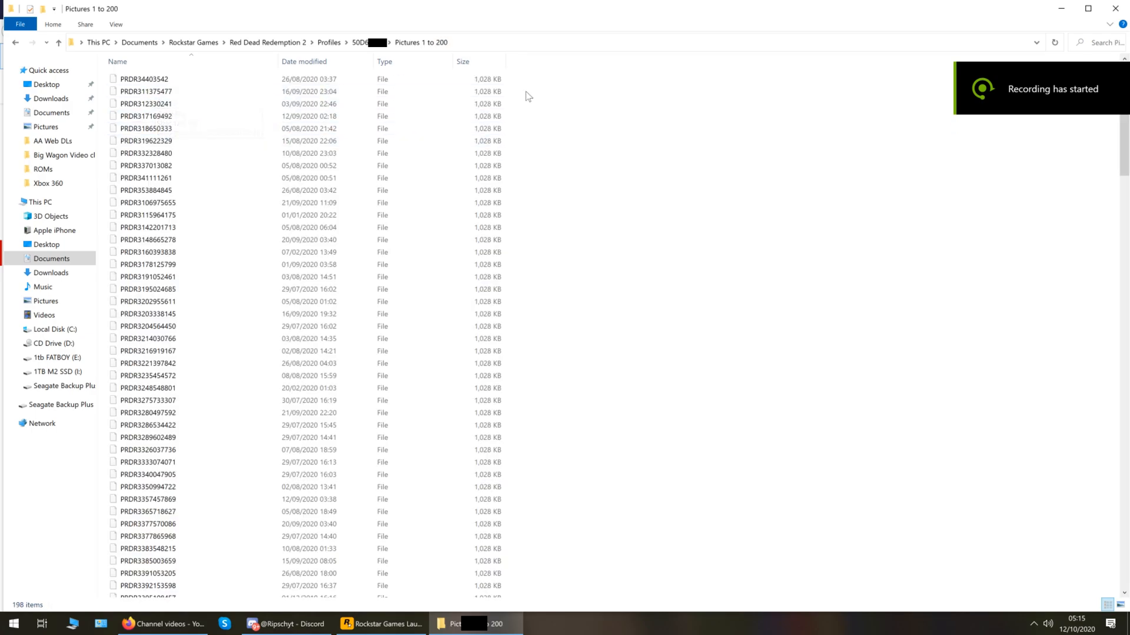
click(215, 153)
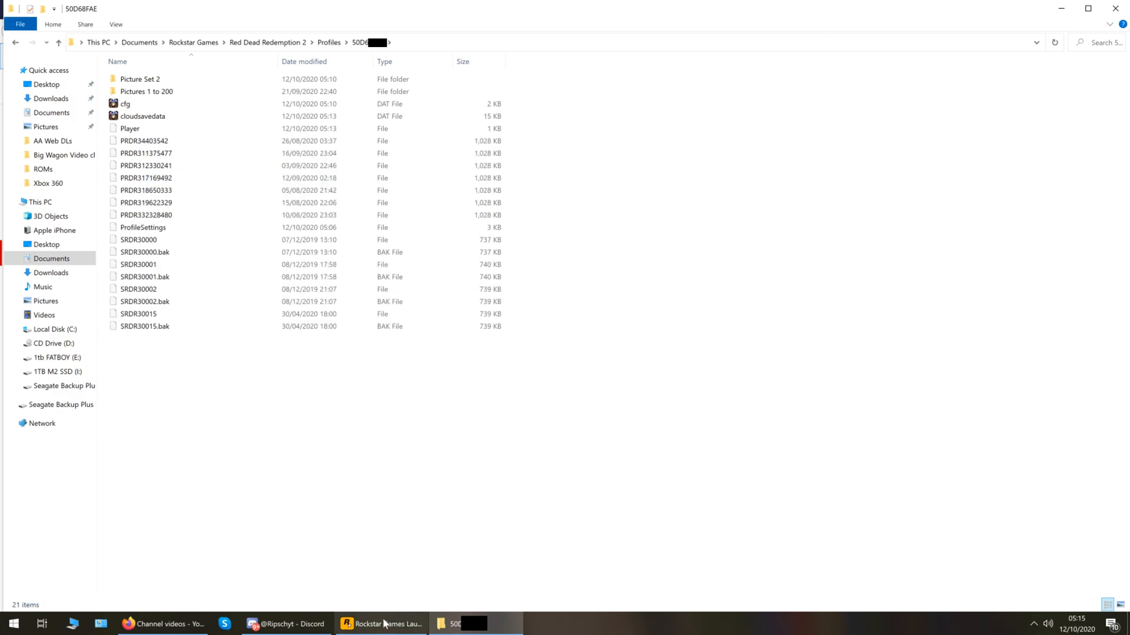
Relaunch Red Dead Redemption 2 from the Rockstar Games Launcher and browse the restored photos
click(381, 623)
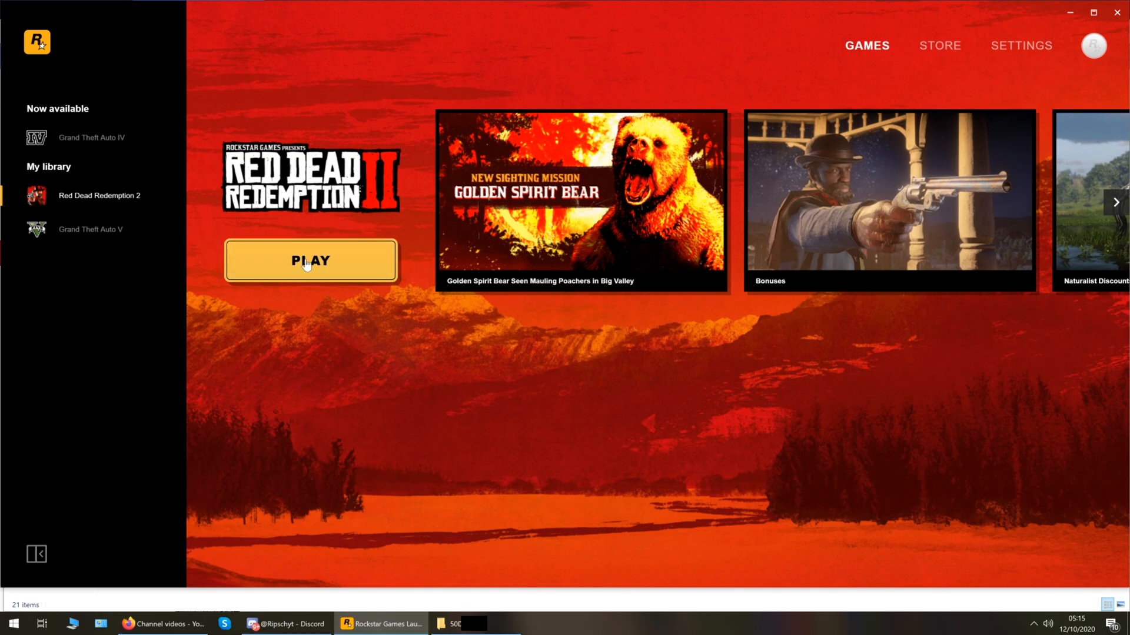
click(311, 260)
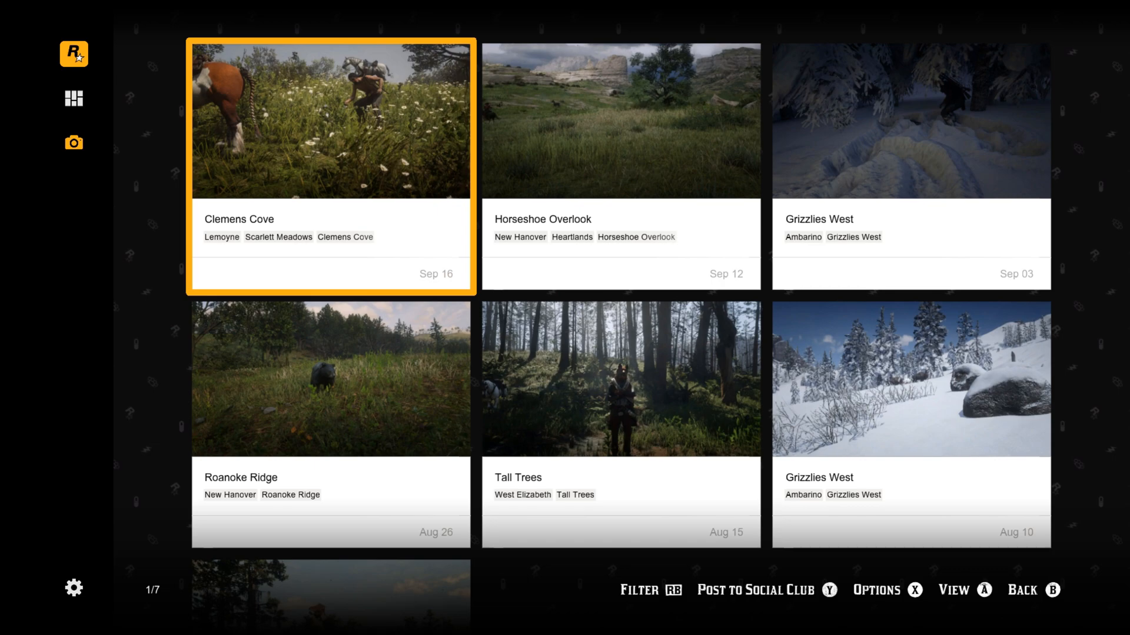
key(right)
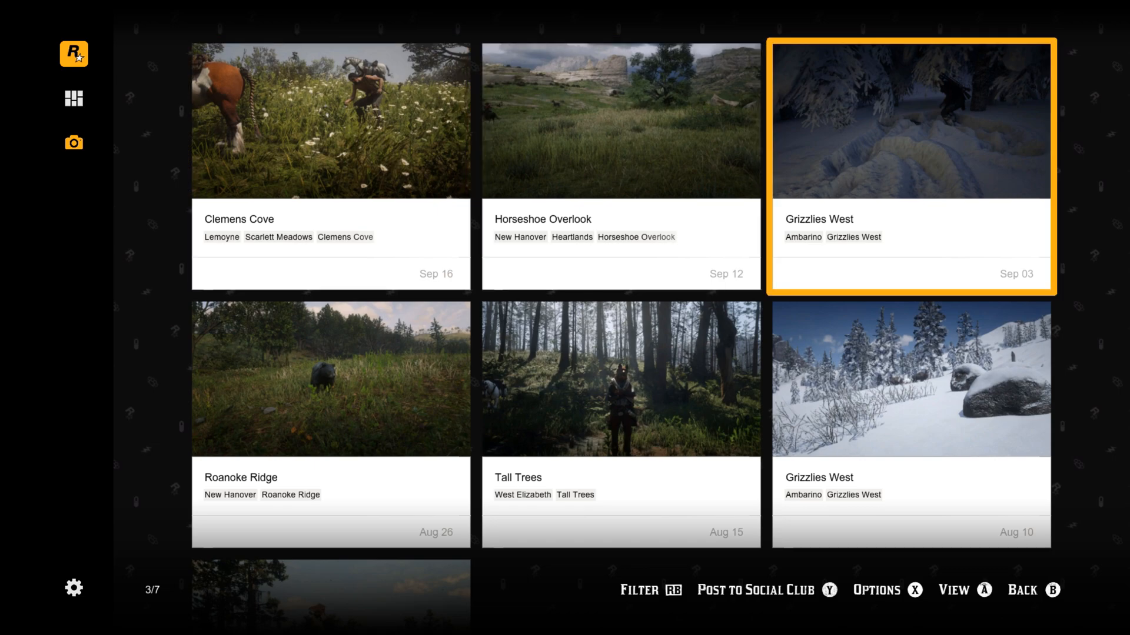